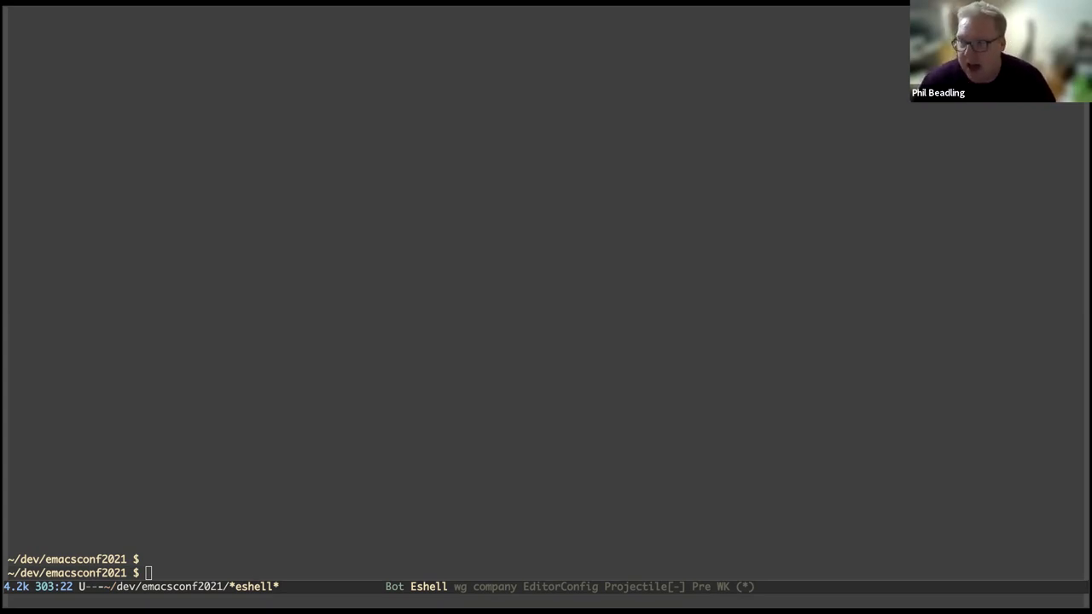
{"action": "mouse_move", "coordinate": [677, 455]}
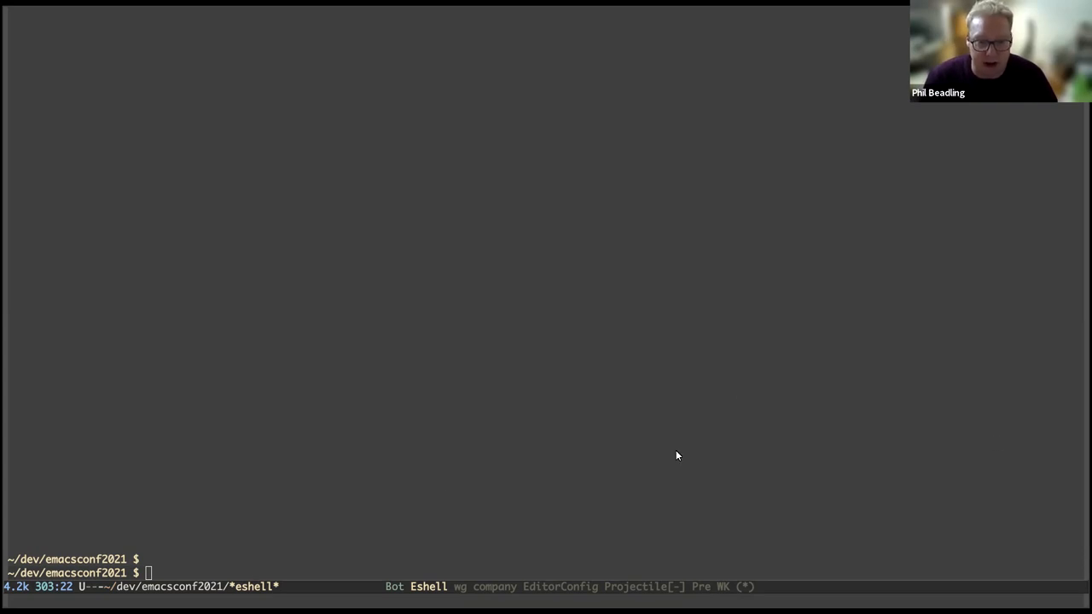
{"action": "mouse_move", "coordinate": [168, 580]}
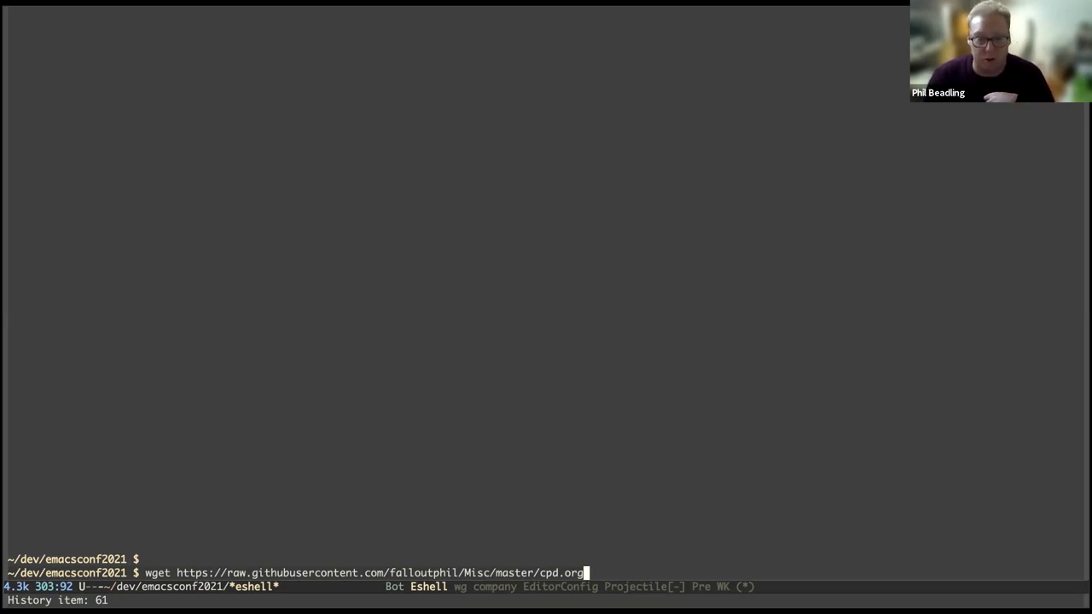
Run wget in Eshell to download cpd.org from the raw GitHub URL
{"action": "key", "text": "Return"}
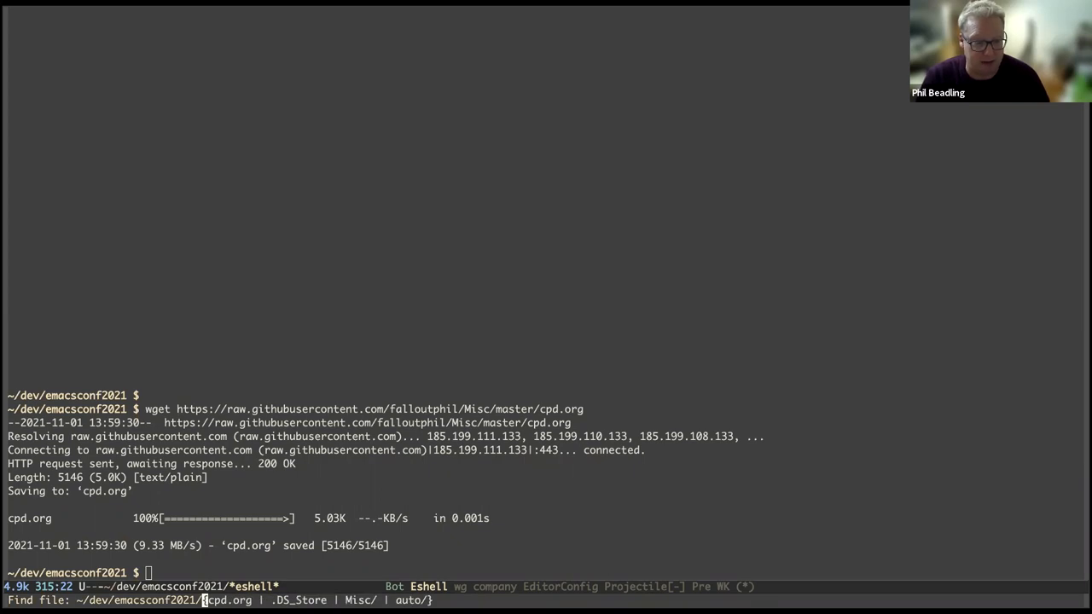
Open the downloaded cpd.org and jump to the top to see its header and columnview table
{"action": "key", "text": "Return"}
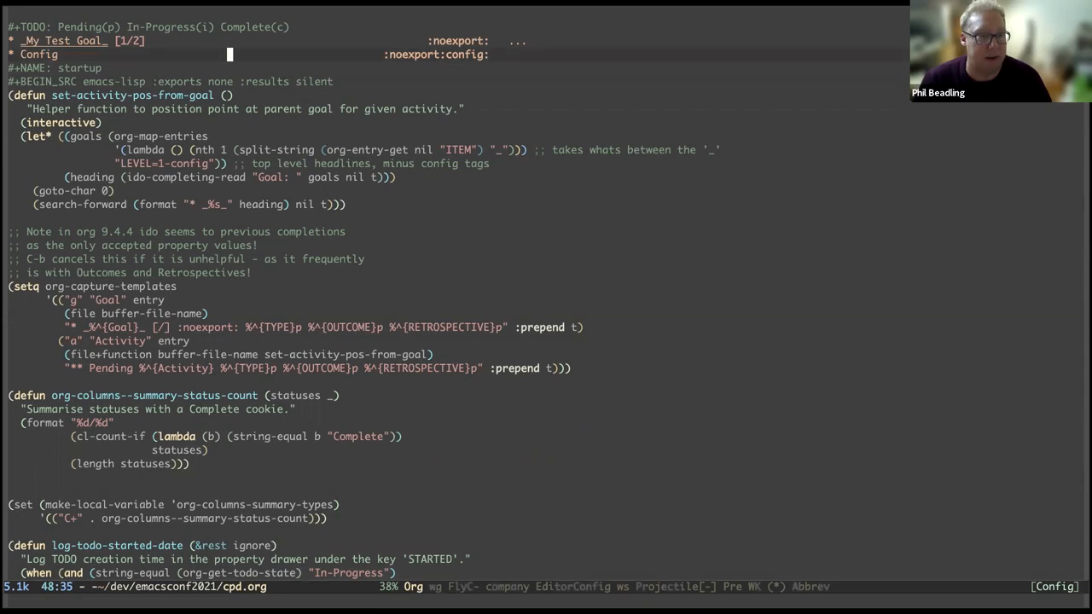
{"action": "key", "text": "TAB"}
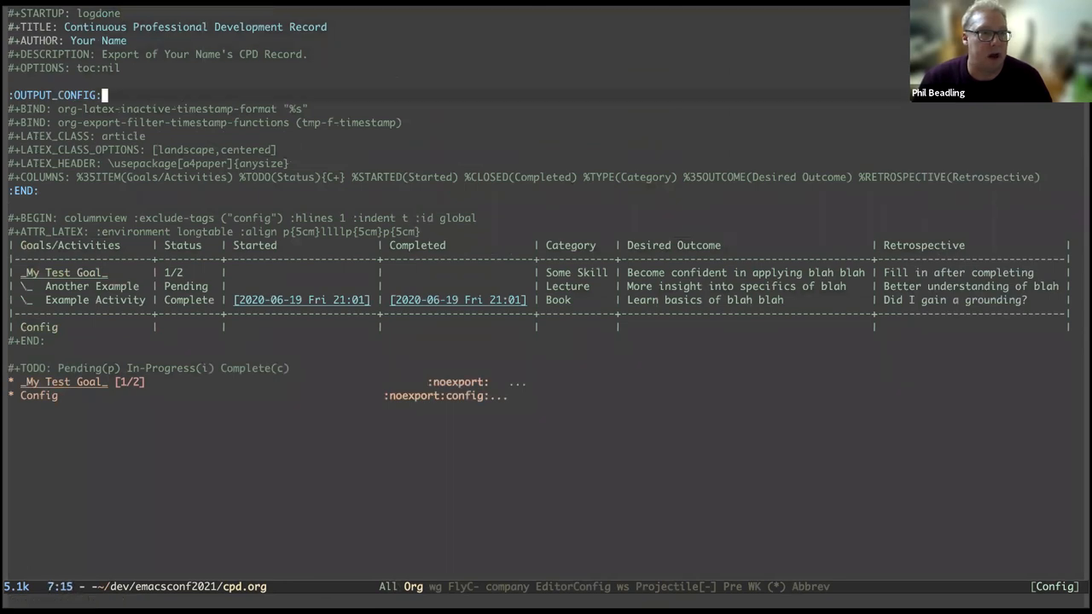
Fold the :OUTPUT_CONFIG: section before invoking org-capture
{"action": "key", "text": "TAB"}
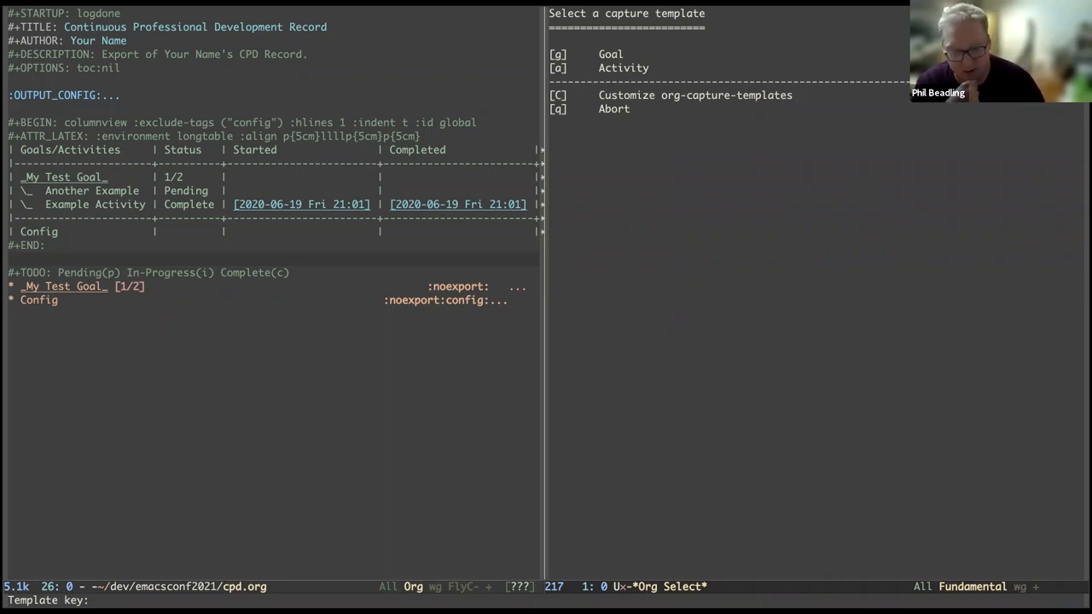
Capture a new goal 'Improve Public Speaking' with type Presentation
{"action": "key", "text": "g"}
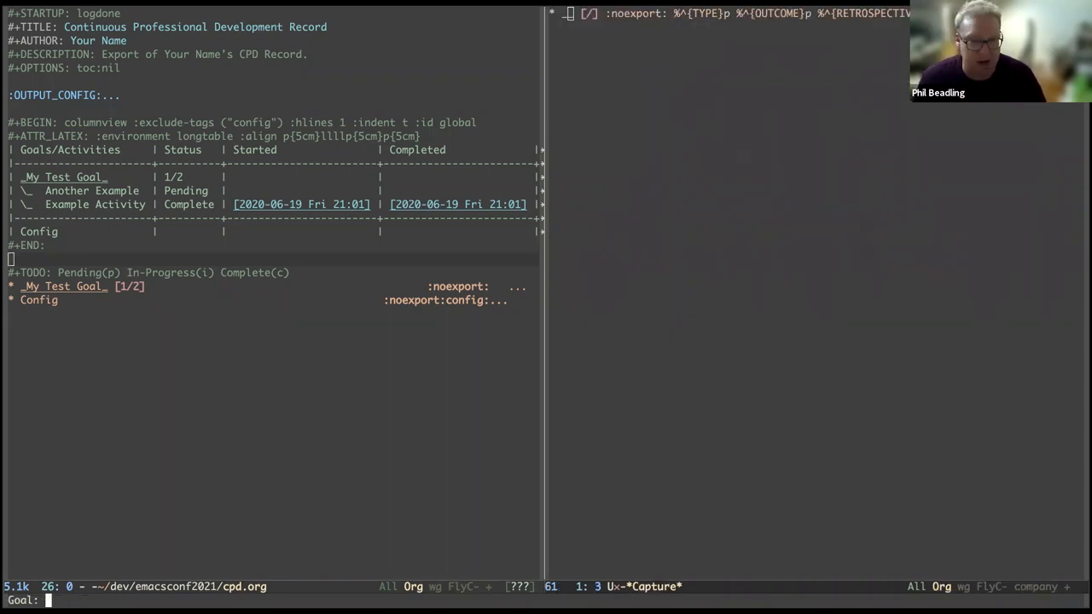
{"action": "type", "text": "Improve"}
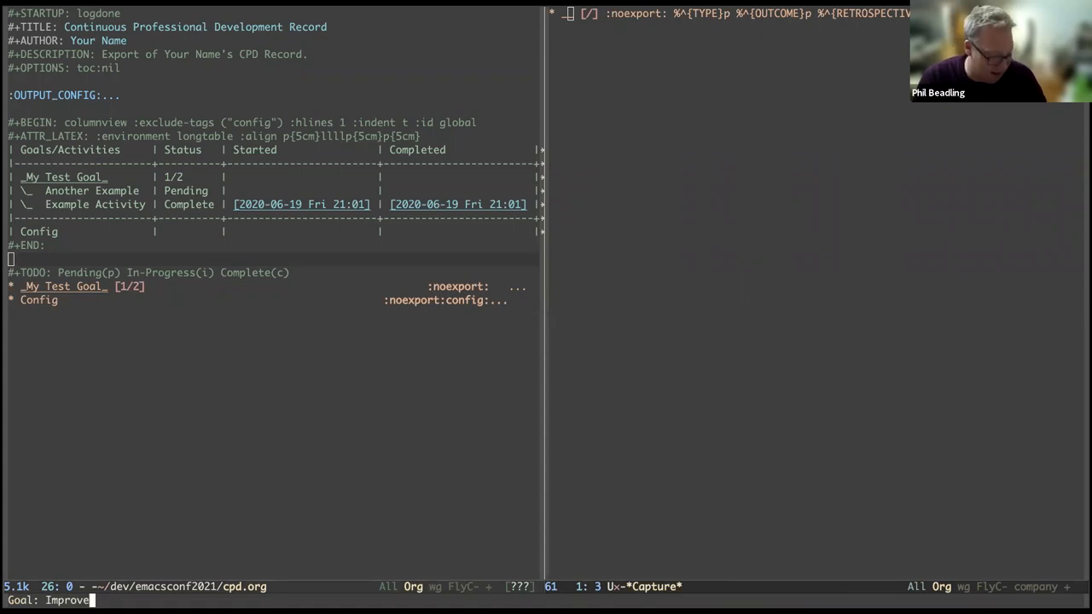
{"action": "type", "text": "Public Spea"}
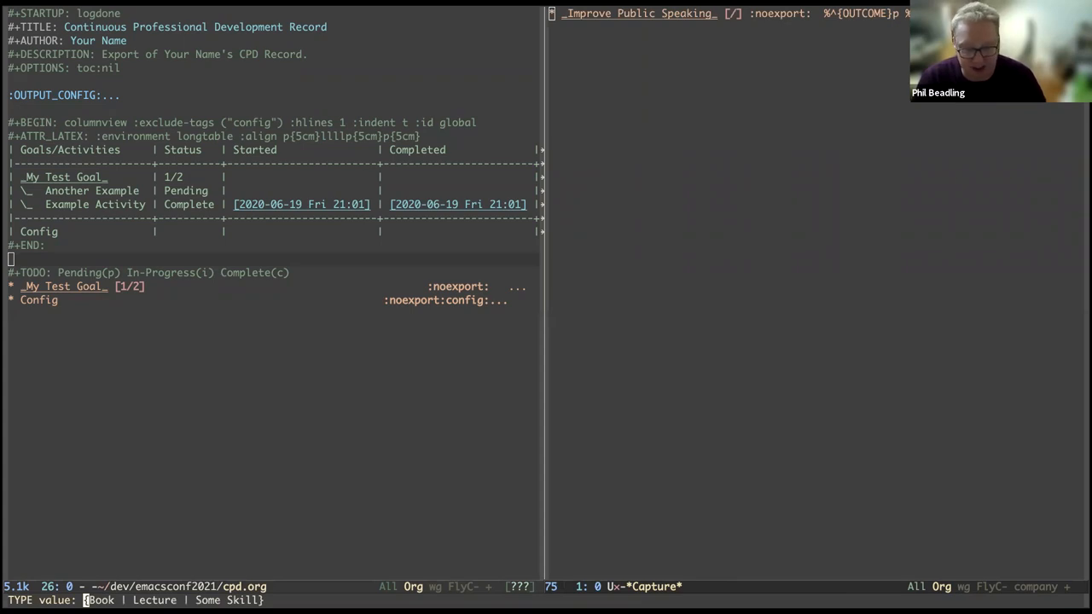
{"action": "type", "text": "Presentation"}
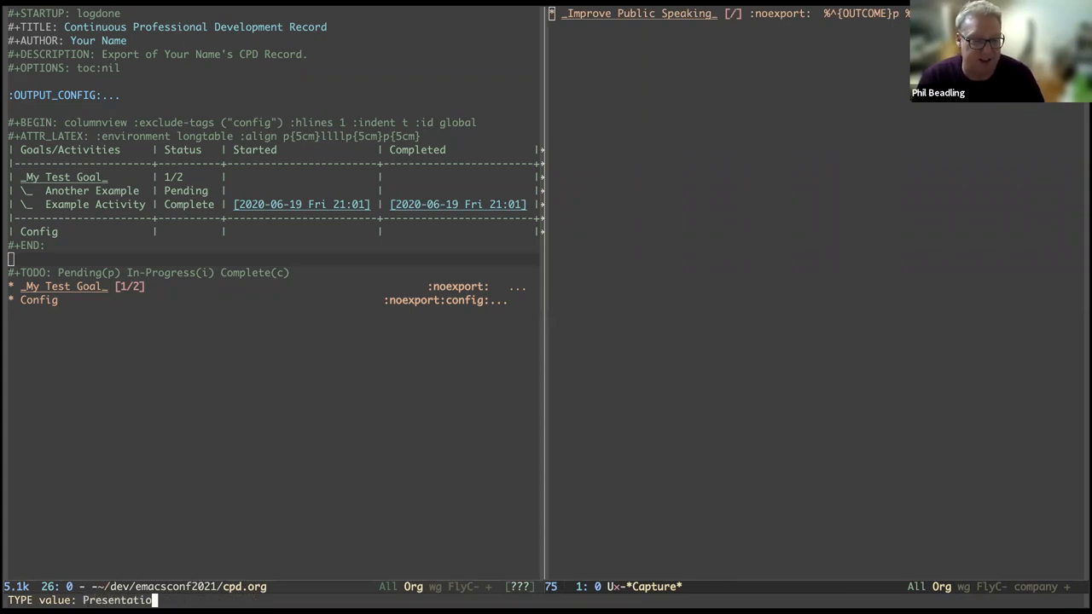
{"action": "key", "text": "Return"}
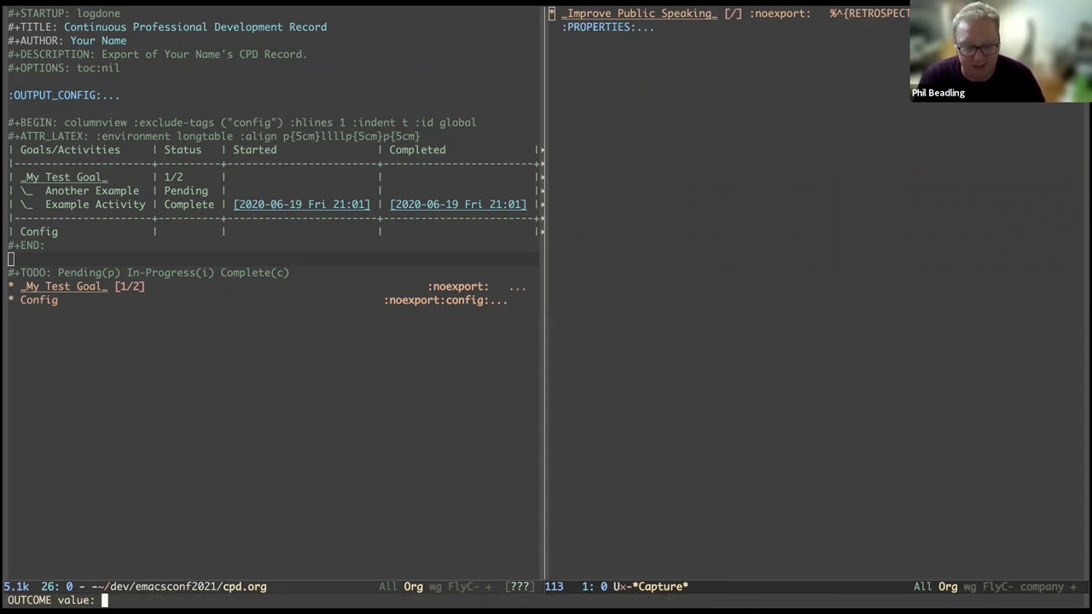
Set the goal's outcome to 'Get feedback from colleagues' and leave the retrospective empty
{"action": "type", "text": "Get fee"}
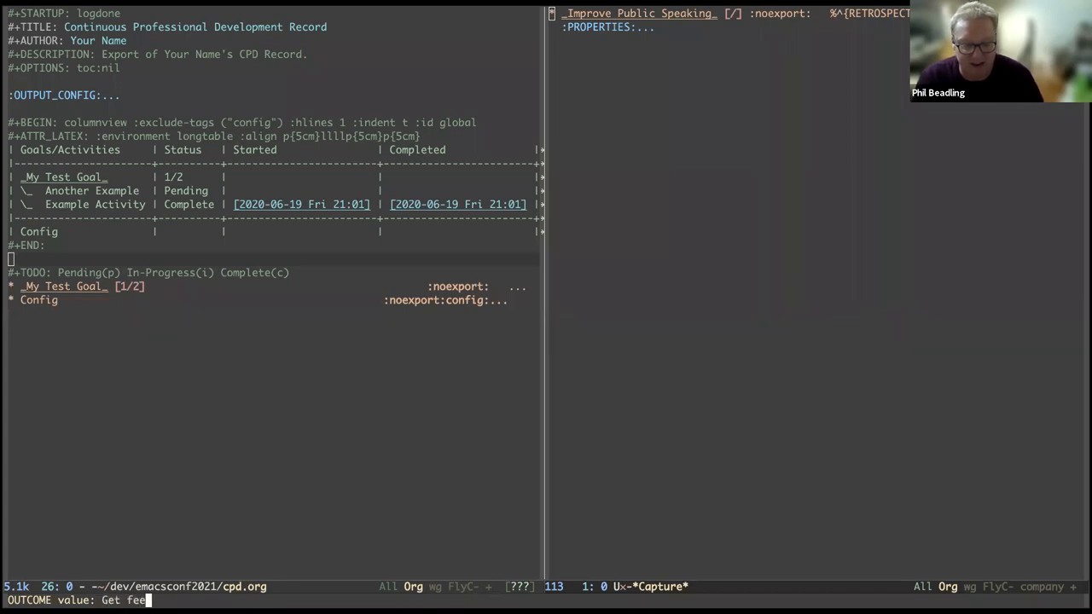
{"action": "type", "text": "dback from colleag"}
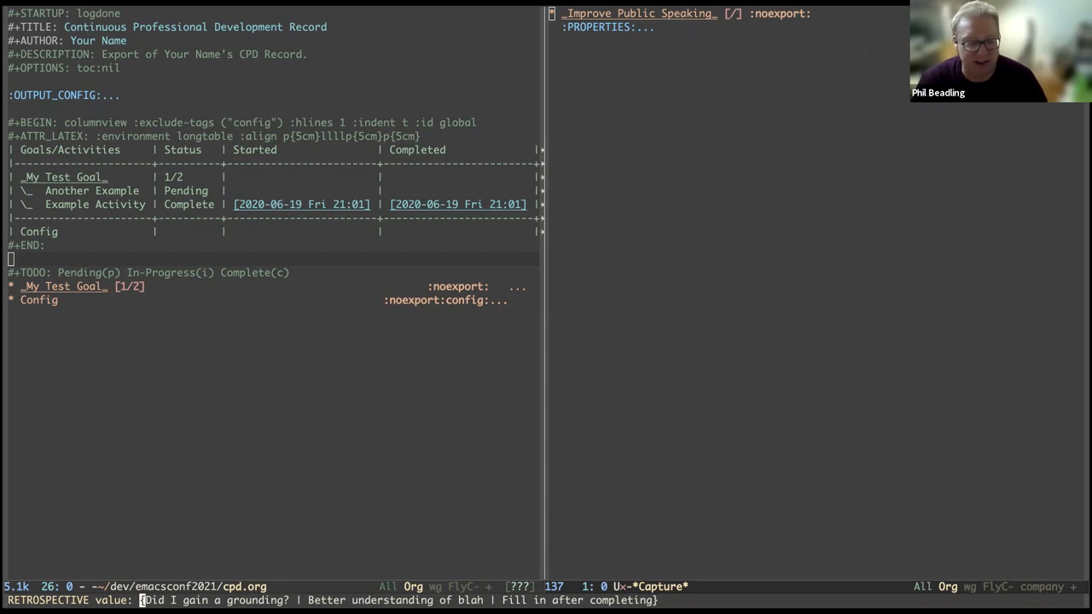
{"action": "key", "text": "ctrl+a"}
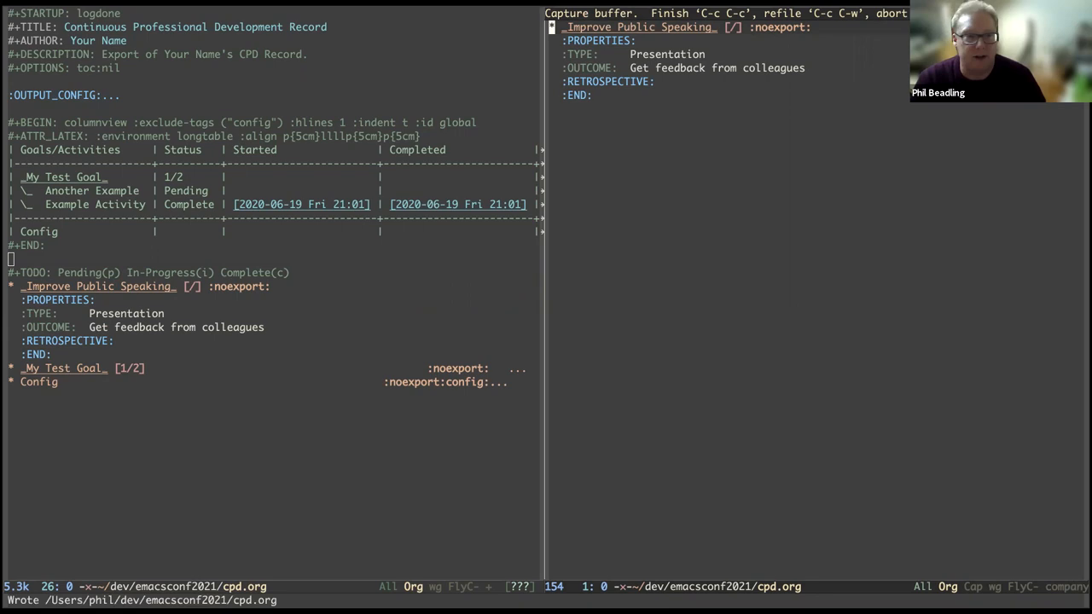
Finalize the capture so Improve Public Speaking appears in the goals table
{"action": "key", "text": "C-c C-c"}
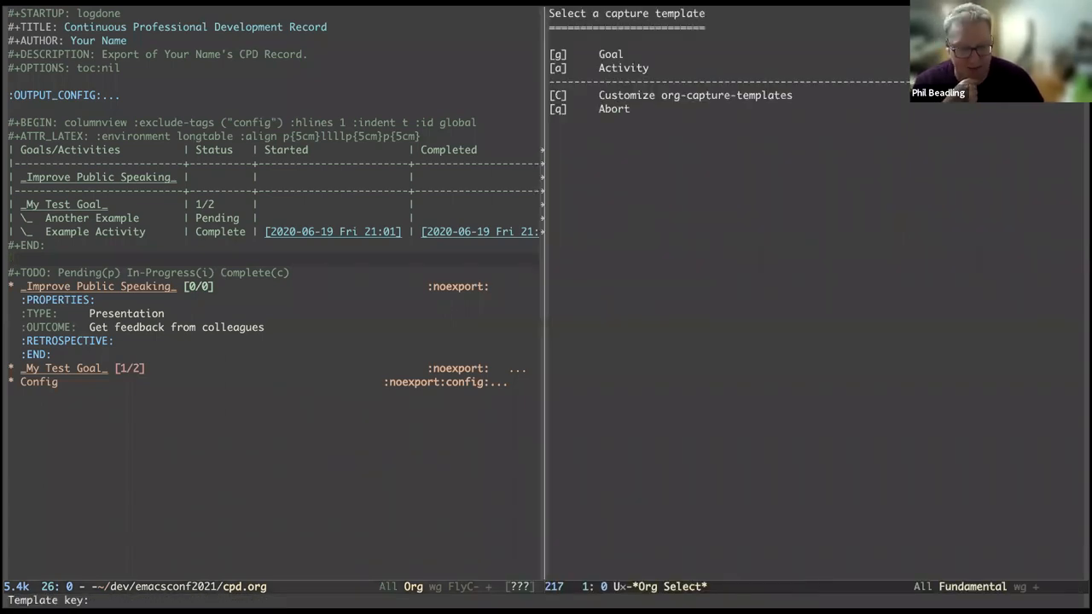
Capture the activity 'Speak at EmacsConf 2021' as a Pending Presentation under Improve Public Speaking and file it
{"action": "key", "text": "g"}
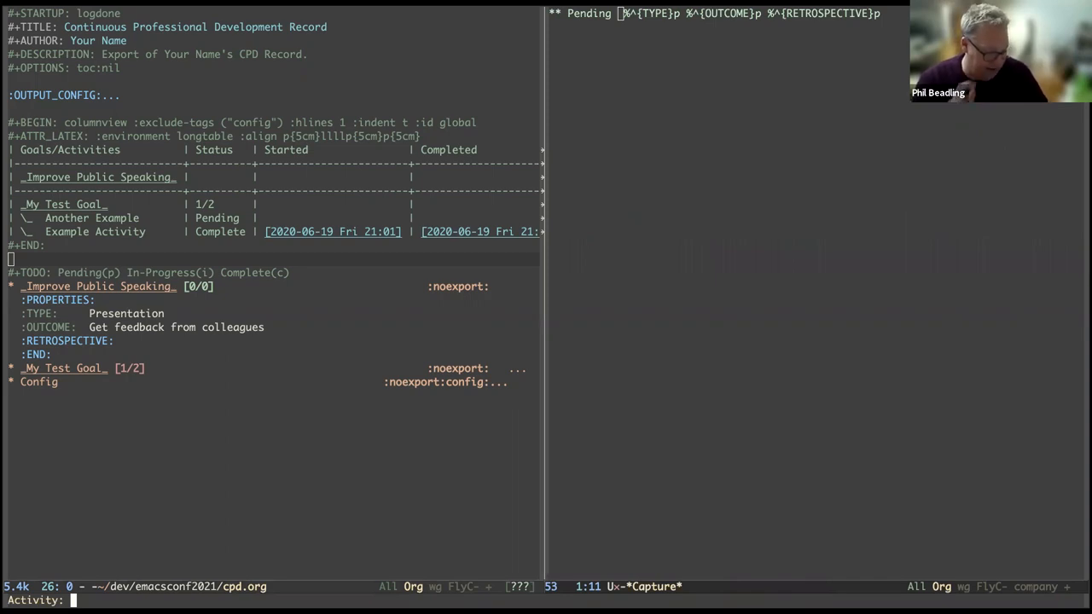
{"action": "type", "text": "Speak at"}
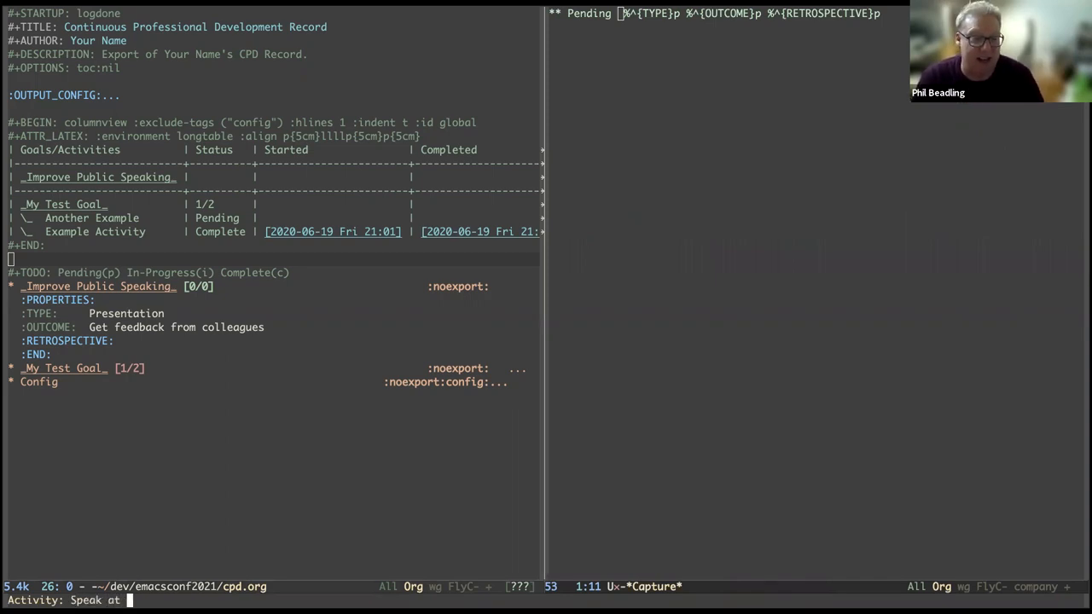
{"action": "type", "text": "EmacsConf 2021"}
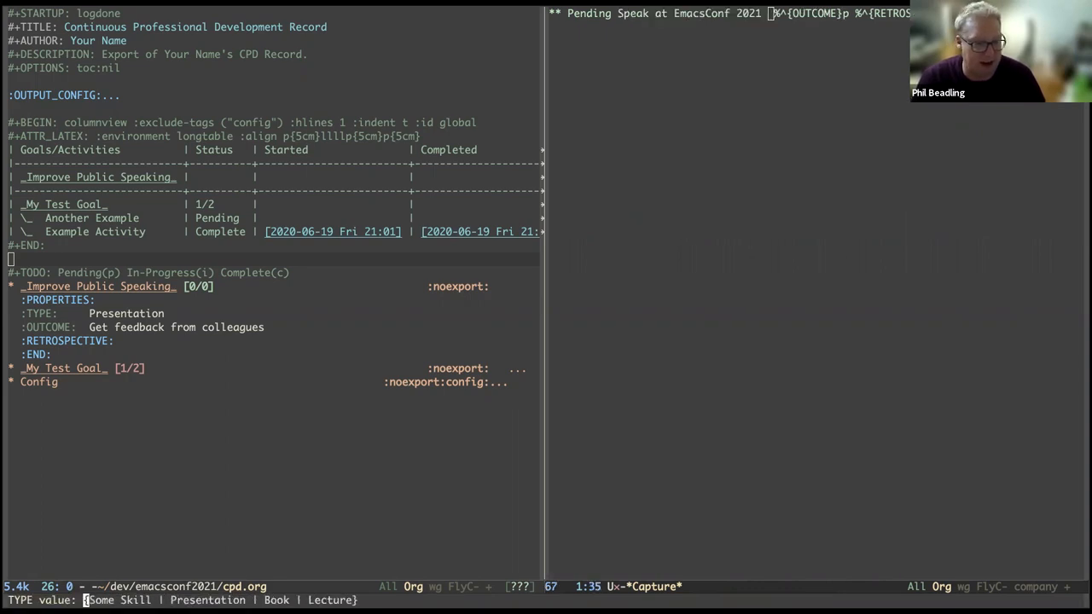
{"action": "key", "text": "Escape"}
{"action": "type", "text": "Present on an emacs idea"}
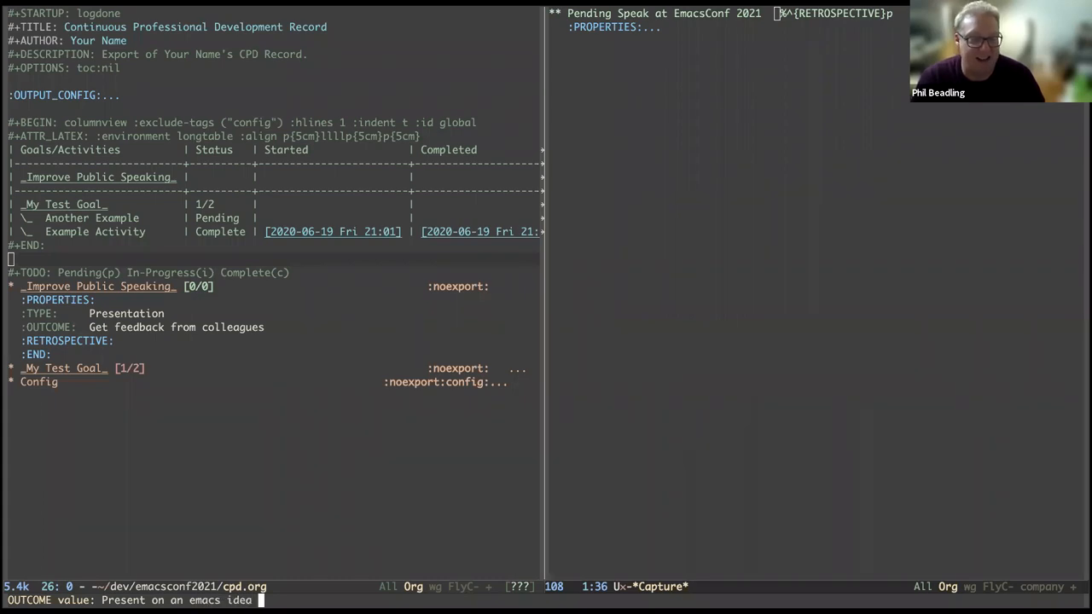
{"action": "key", "text": "Return"}
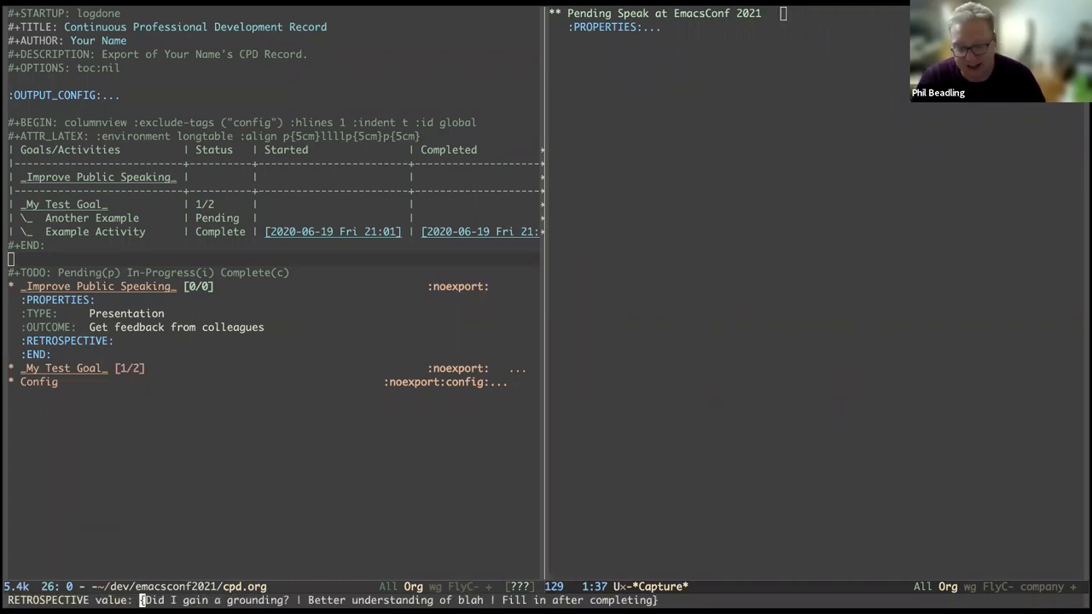
{"action": "key", "text": "ctrl+a"}
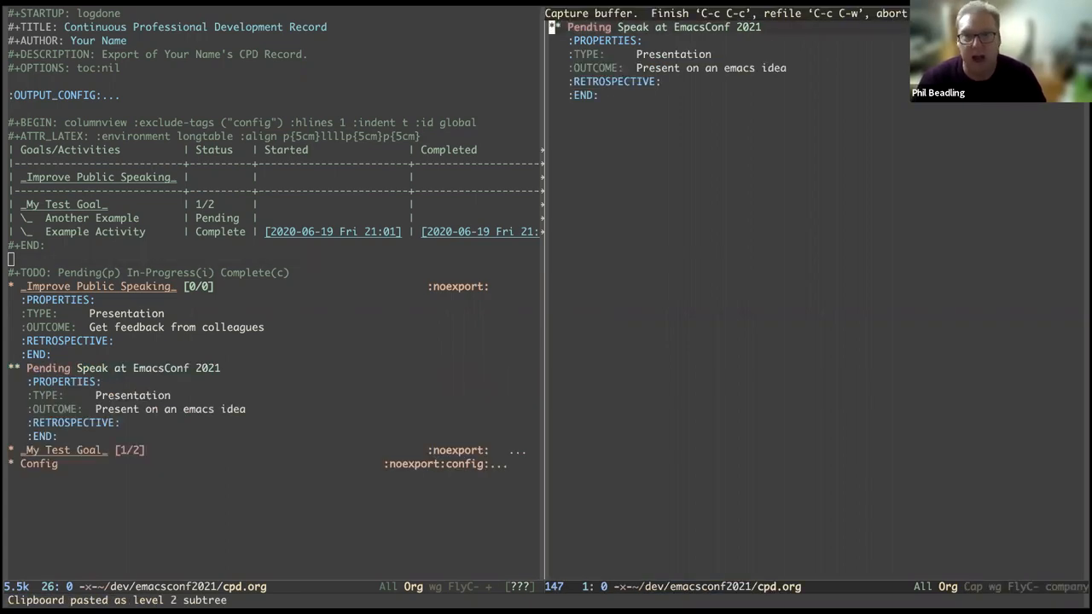
{"action": "key", "text": "C-c C-c"}
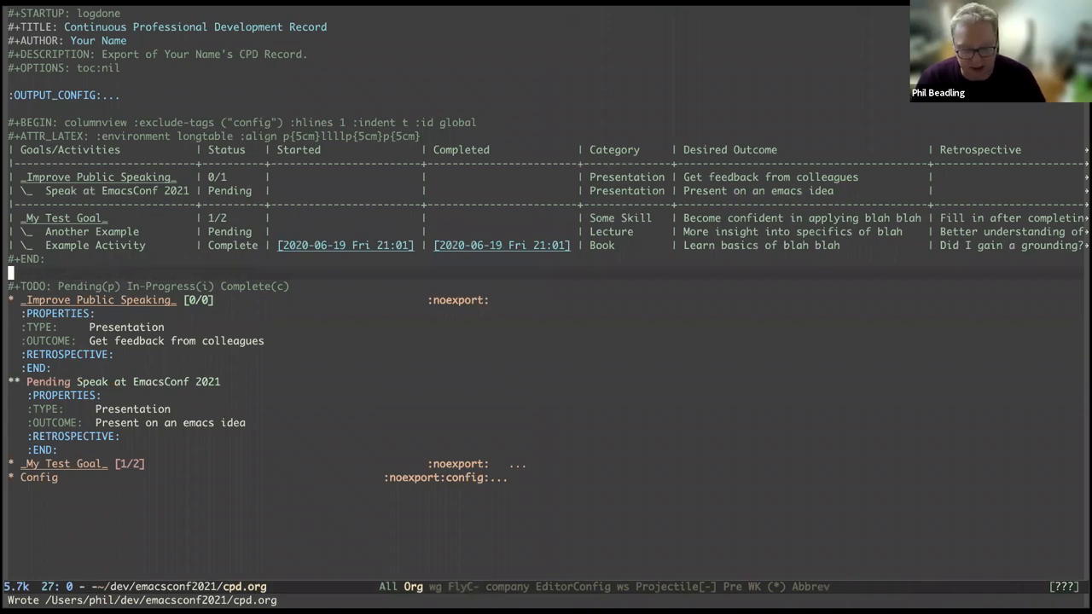
Capture a new activity named 'Watch lecture series on public speaking'
{"action": "key", "text": "C-c c"}
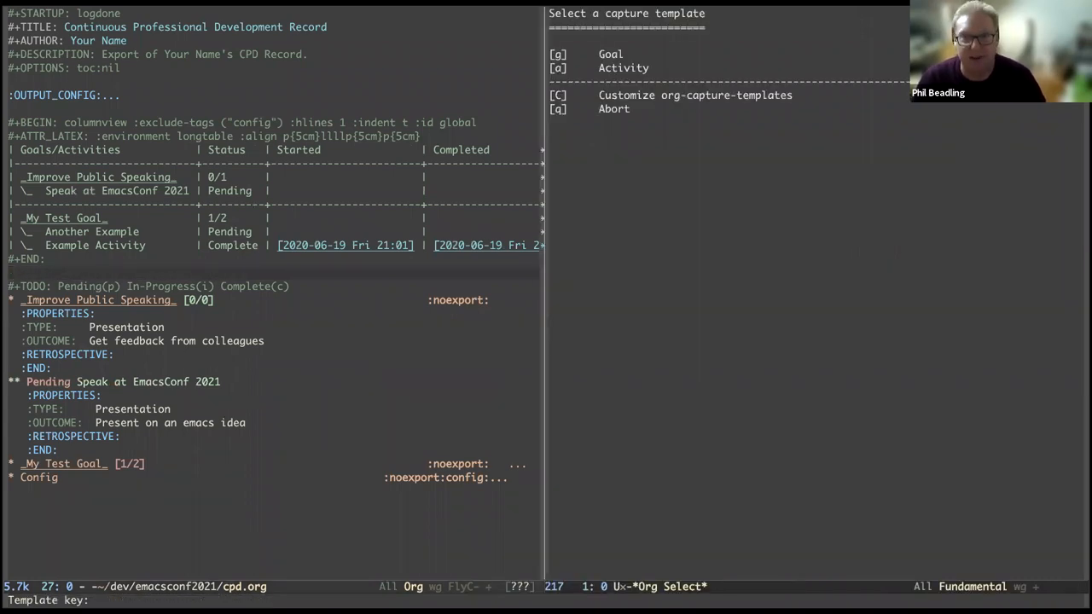
{"action": "key", "text": "g"}
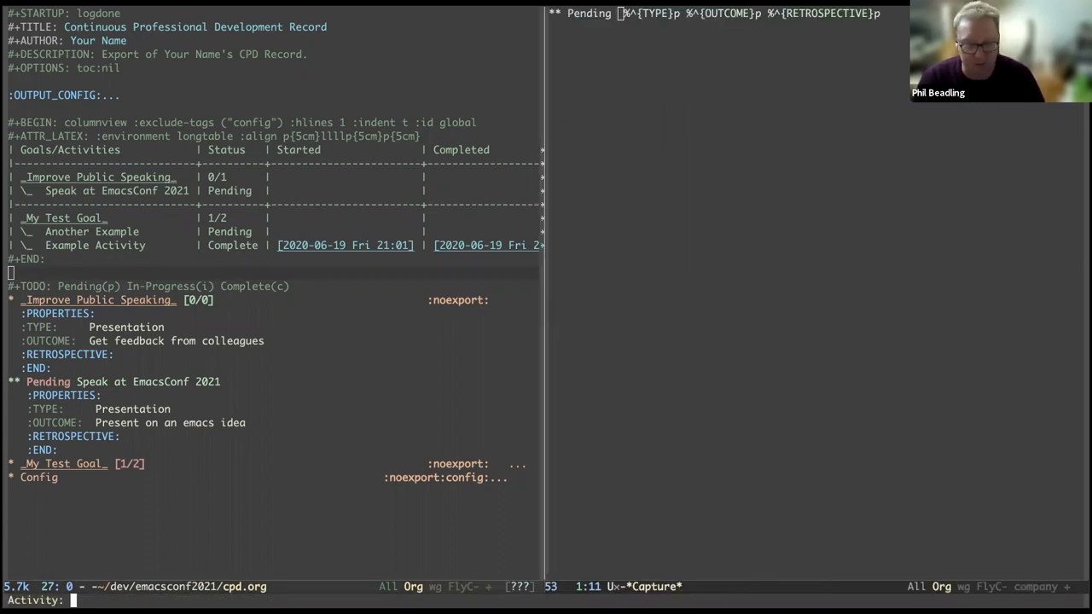
{"action": "type", "text": "Watch"}
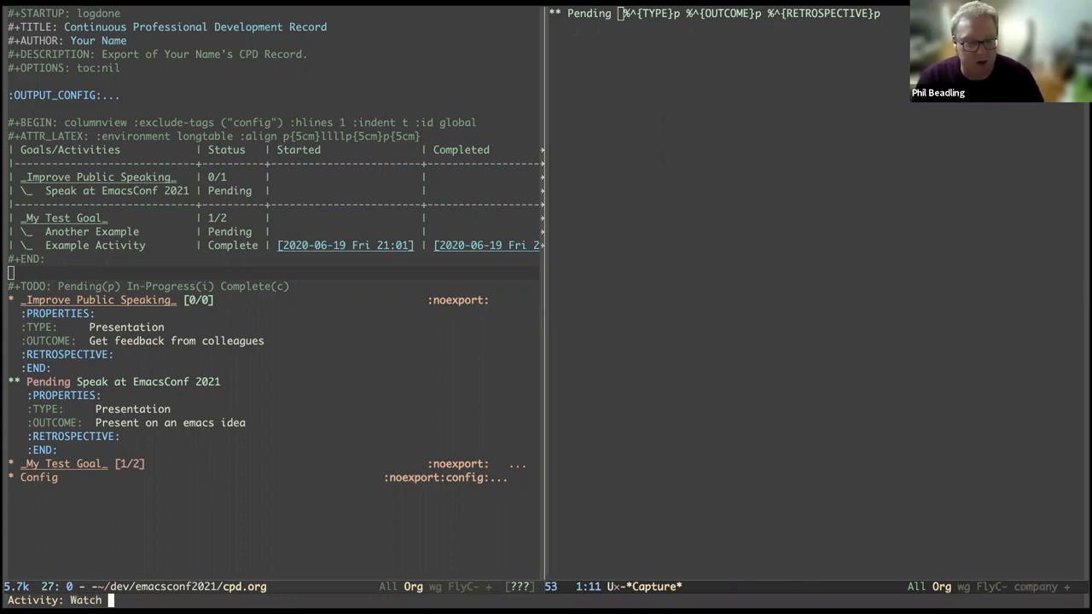
{"action": "type", "text": "lecture series on"}
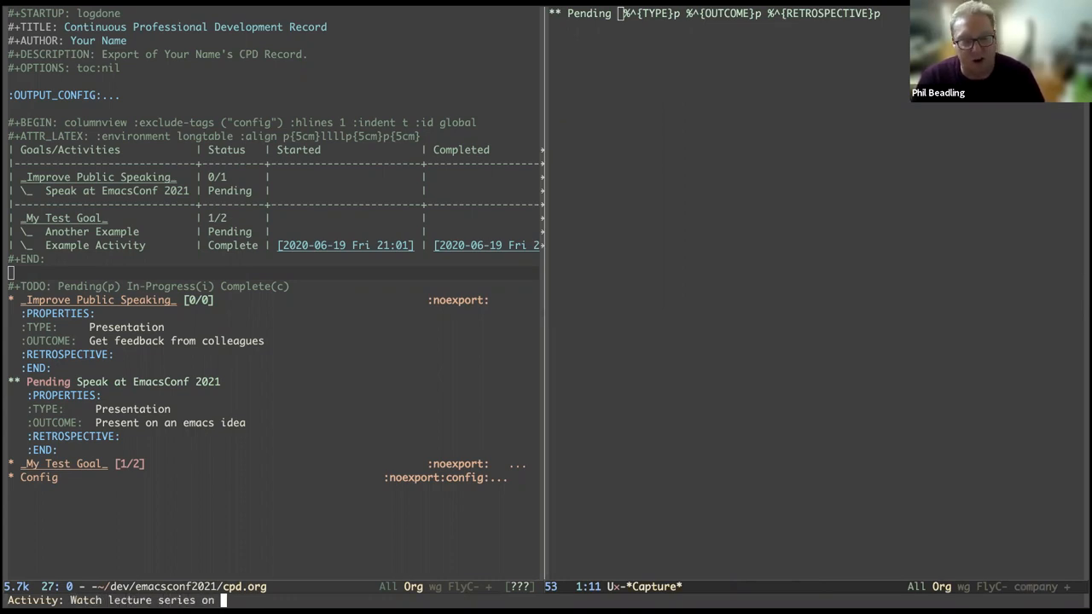
{"action": "type", "text": "public speaking"}
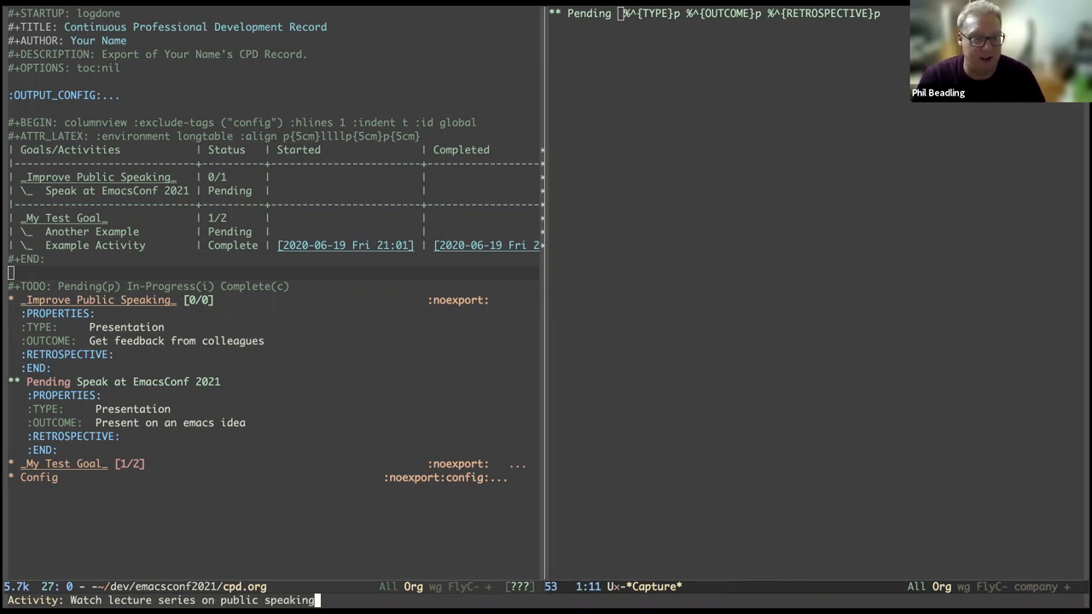
{"action": "key", "text": "Return"}
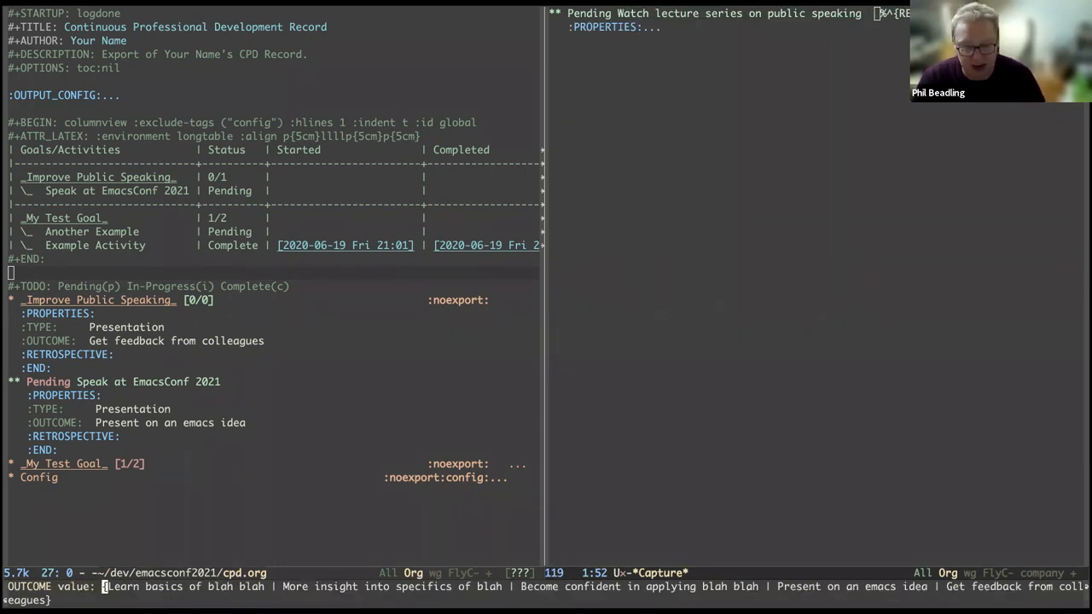
Enter its outcome as using the new knowledge in the EmacsConf presentation
{"action": "type", "text": "Use"}
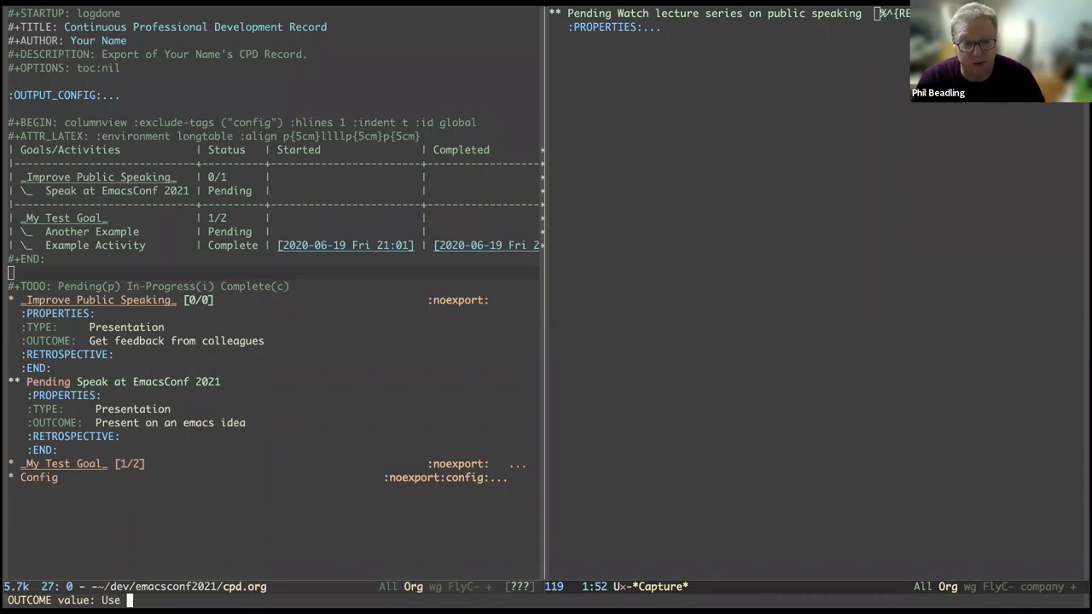
{"action": "type", "text": "new knowledge in EmacsConf"}
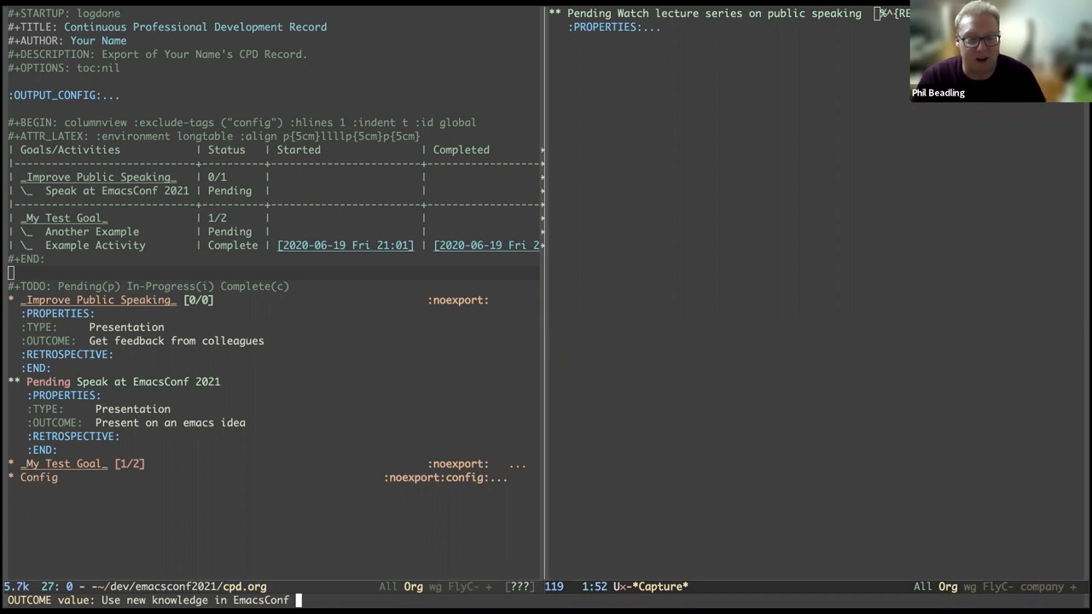
{"action": "type", "text": "presenta"}
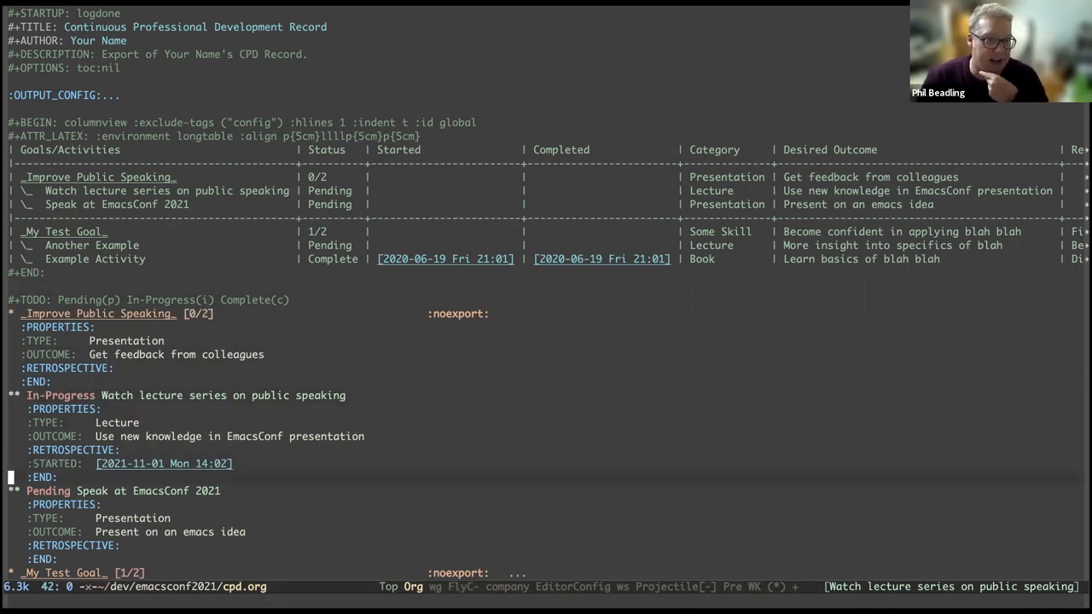
Cycle the TODO states so the lecture activity is Complete and the EmacsConf talk In-Progress with dates logged
{"action": "key", "text": "up"}
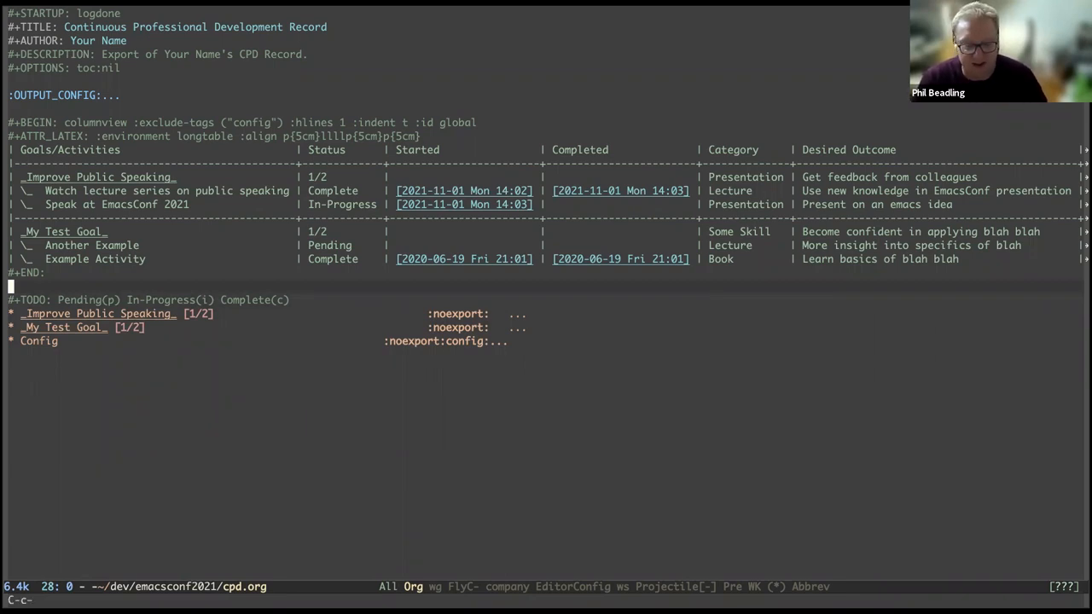
Export cpd.org via LaTeX to cpd.pdf and view the goals and activities table in DocView
{"action": "key", "text": "C-c C-e"}
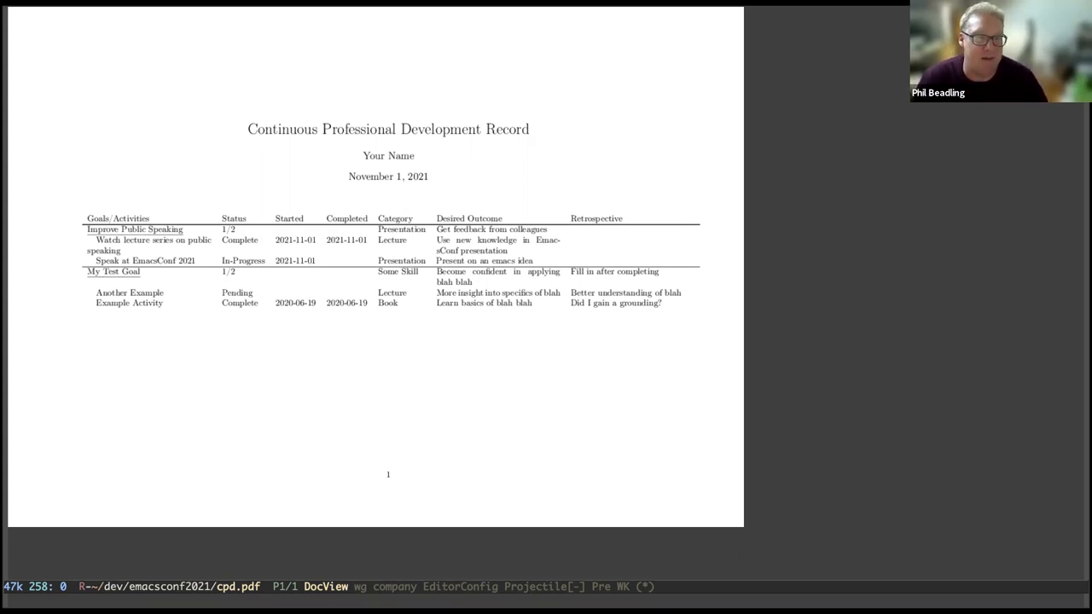
{"action": "mouse_move", "coordinate": [709, 384]}
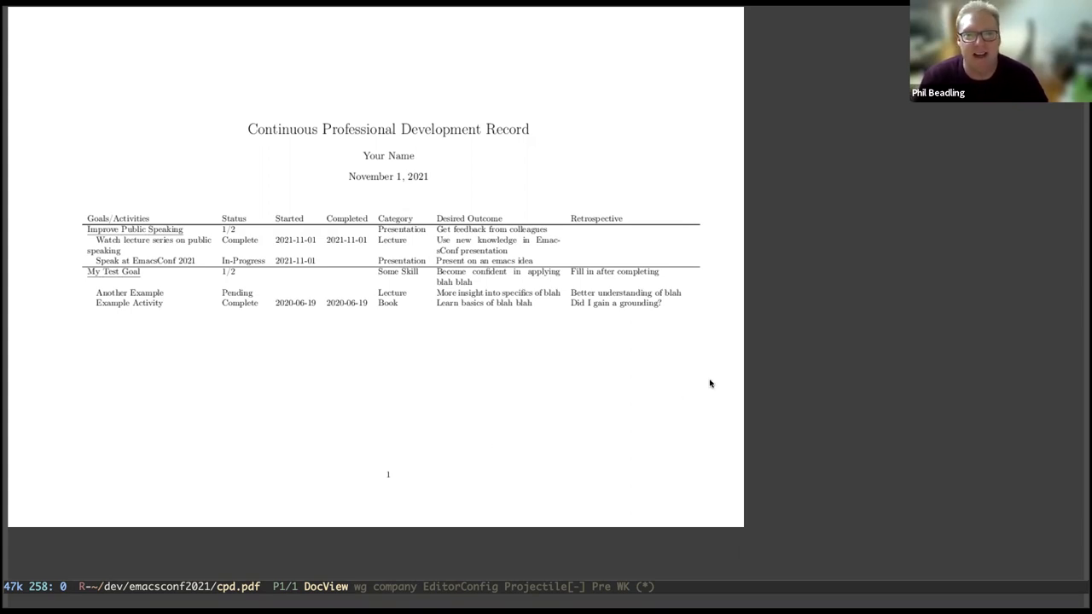
{"action": "mouse_move", "coordinate": [810, 358]}
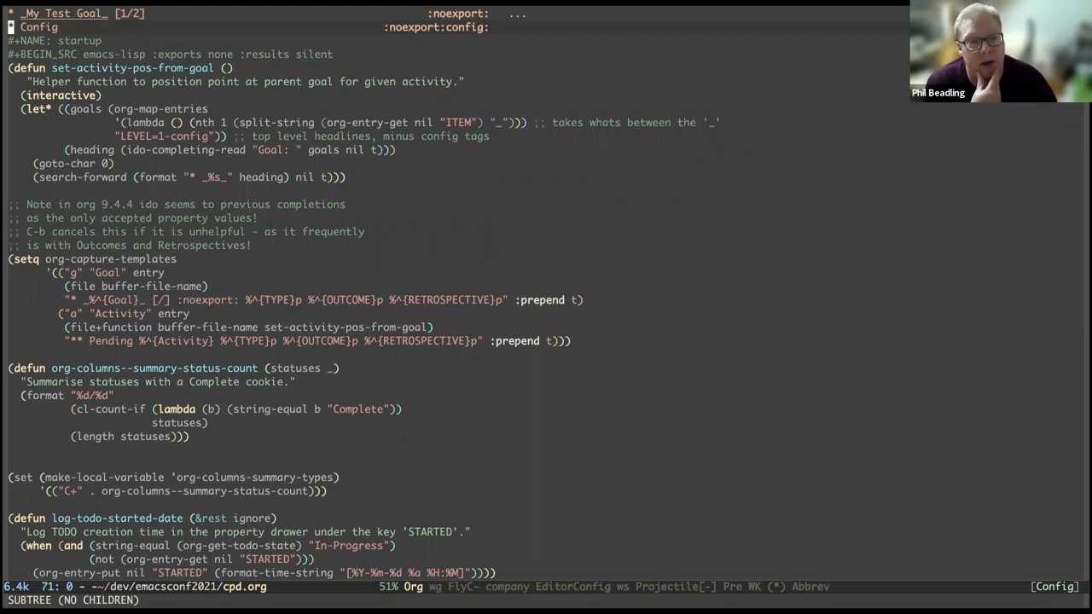
{"action": "mouse_move", "coordinate": [785, 365]}
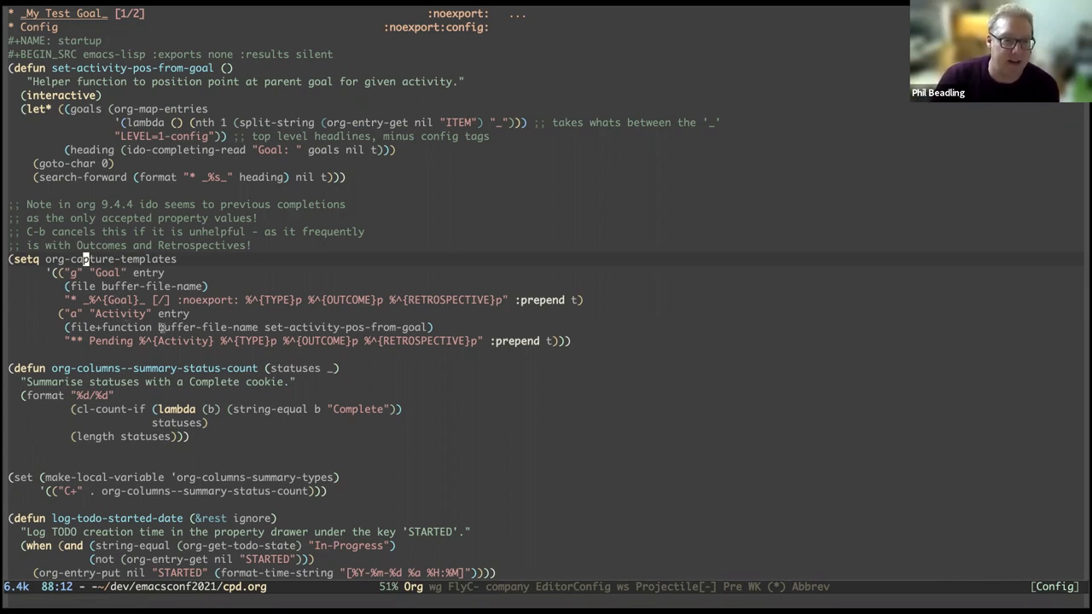
Return to cpd.org and expand the Config heading to show the elisp capture templates and logging setup
{"action": "left_click", "coordinate": [365, 327]}
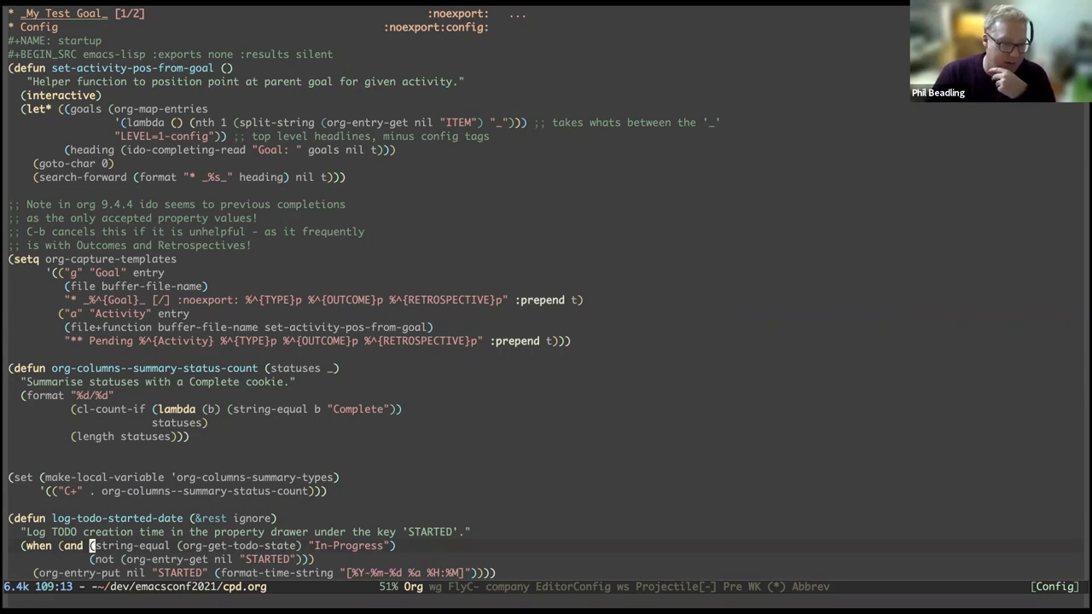
{"action": "scroll", "scroll_direction": "down", "scroll_amount": 3}
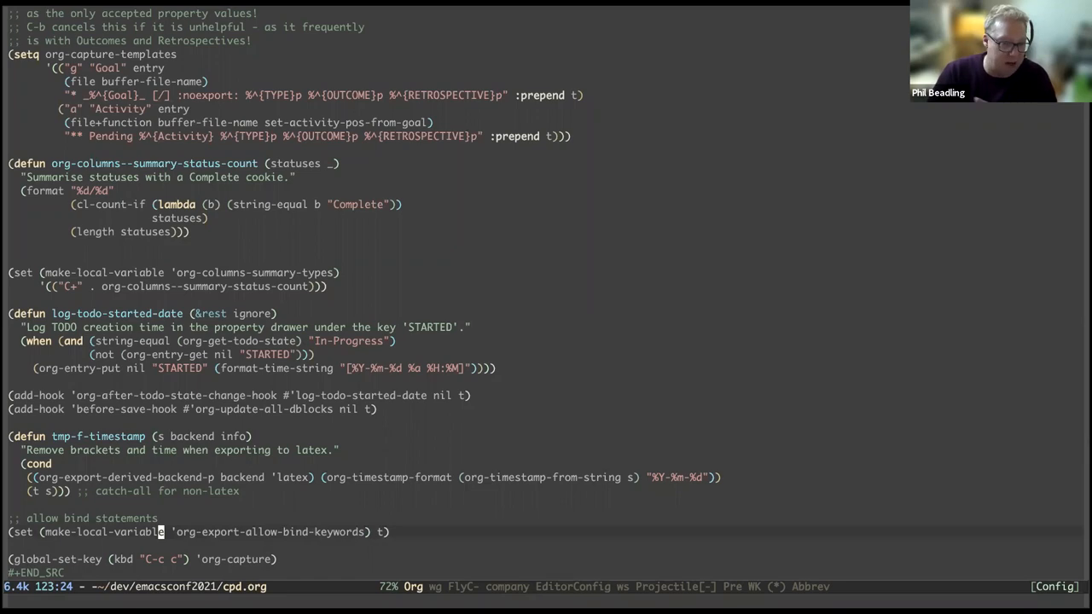
{"action": "scroll", "scroll_direction": "down", "scroll_amount": 3}
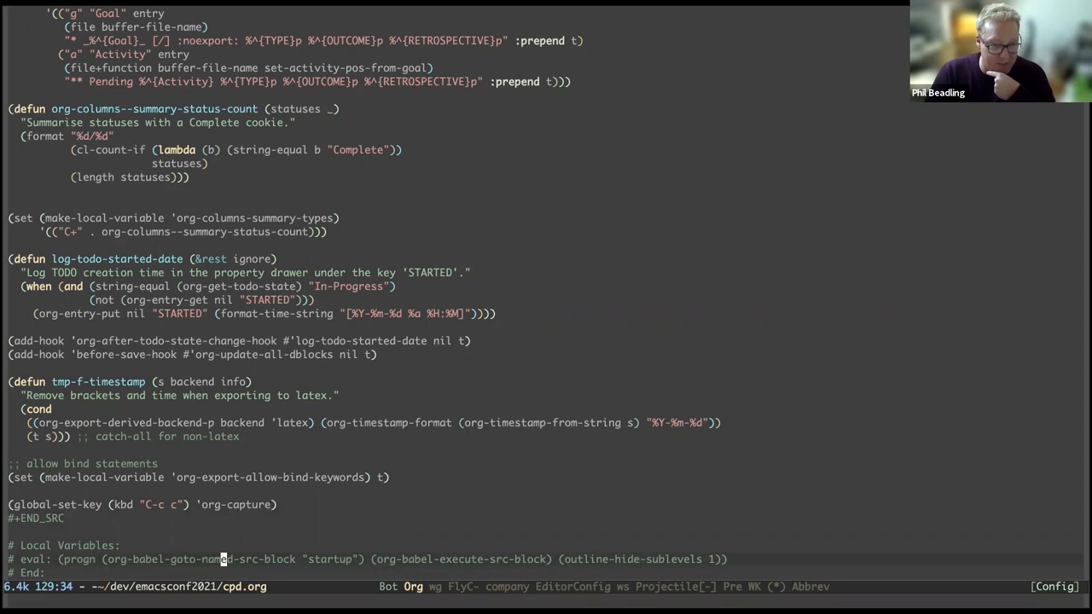
{"action": "mouse_move", "coordinate": [294, 559]}
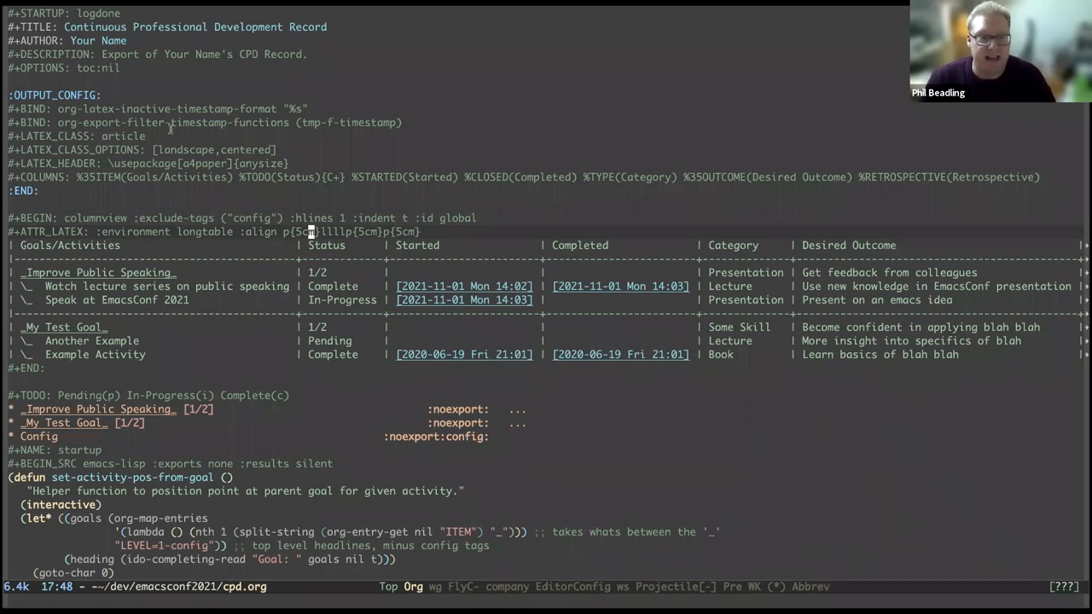
{"action": "mouse_move", "coordinate": [618, 417]}
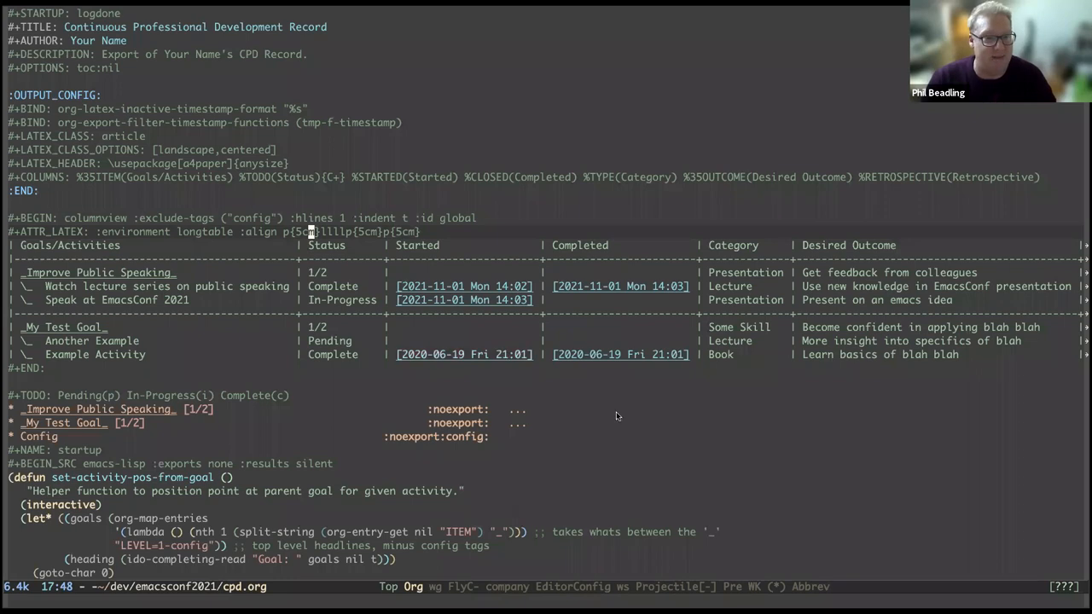